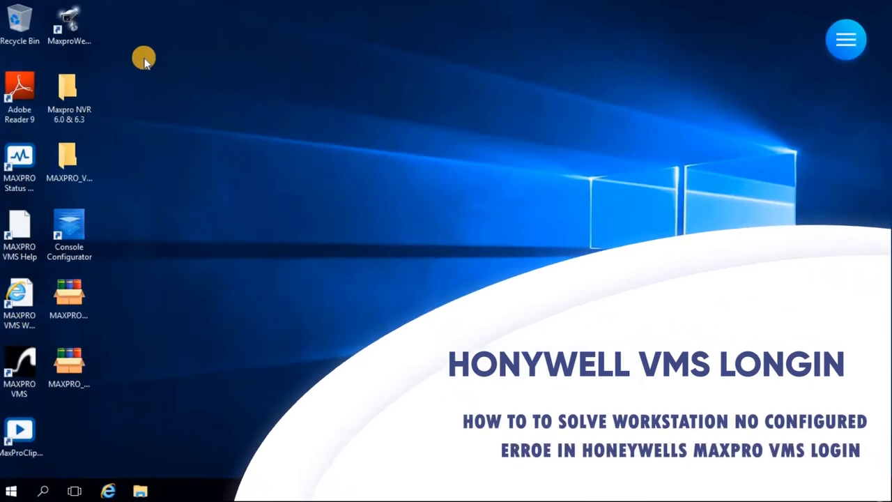
Step: Launch MAXPRO VMS from the desktop shortcut so the login reports Workstation Not Configured
click(845, 39)
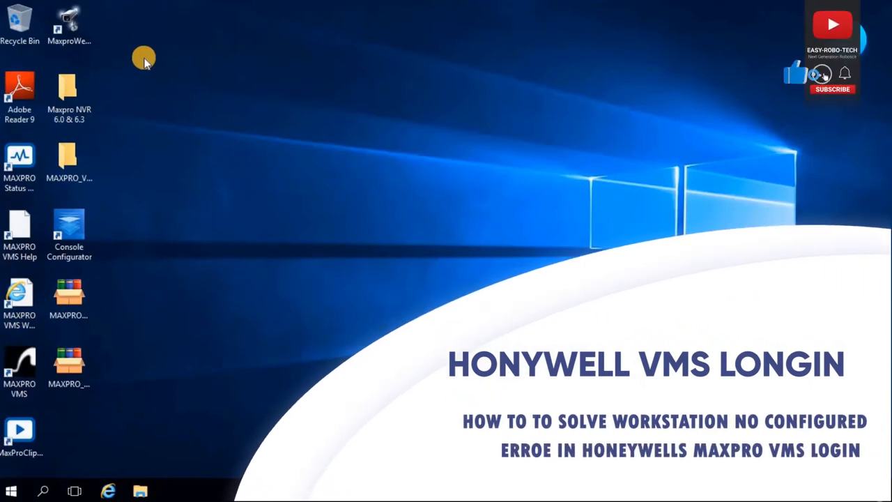
click(832, 82)
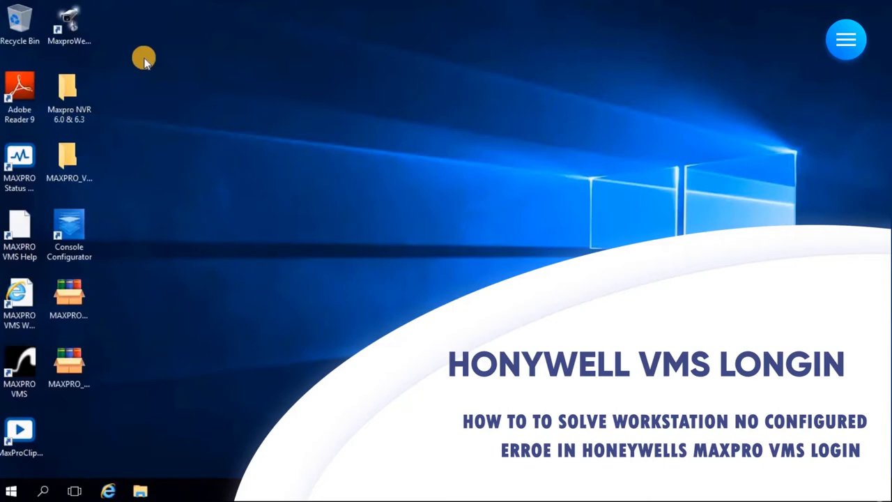
mouse_move(190, 273)
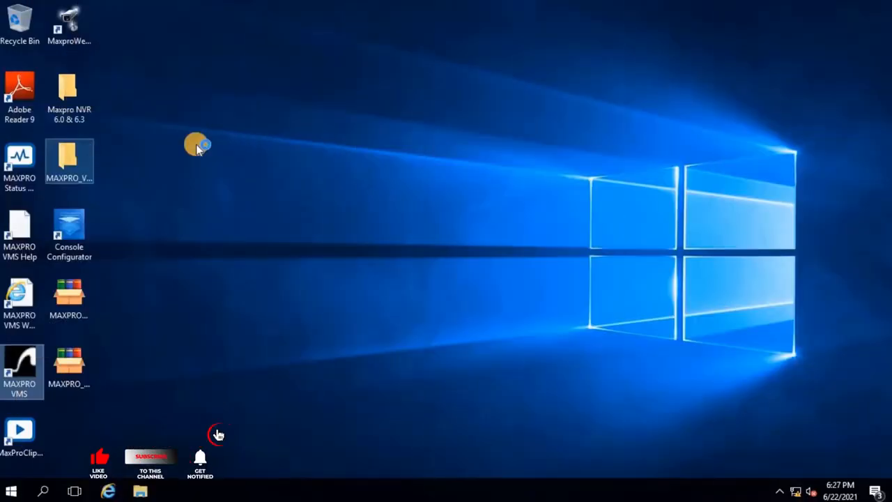
double_click(20, 365)
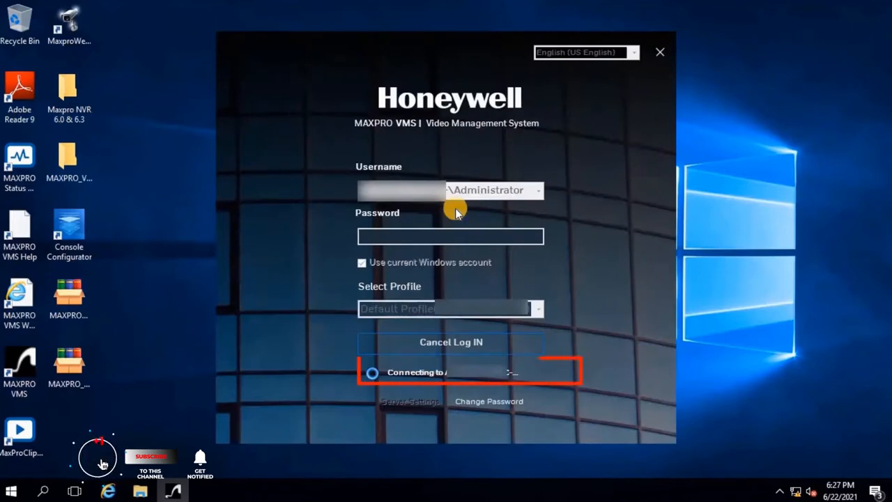
mouse_move(621, 258)
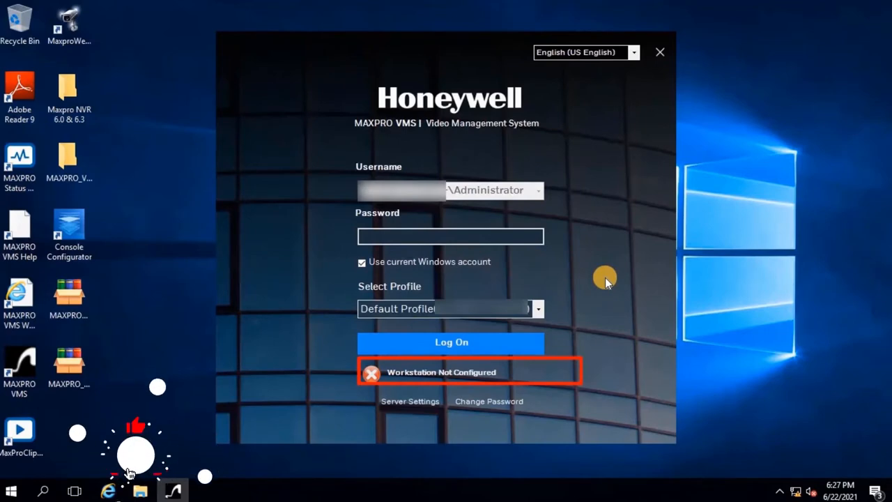
mouse_move(616, 15)
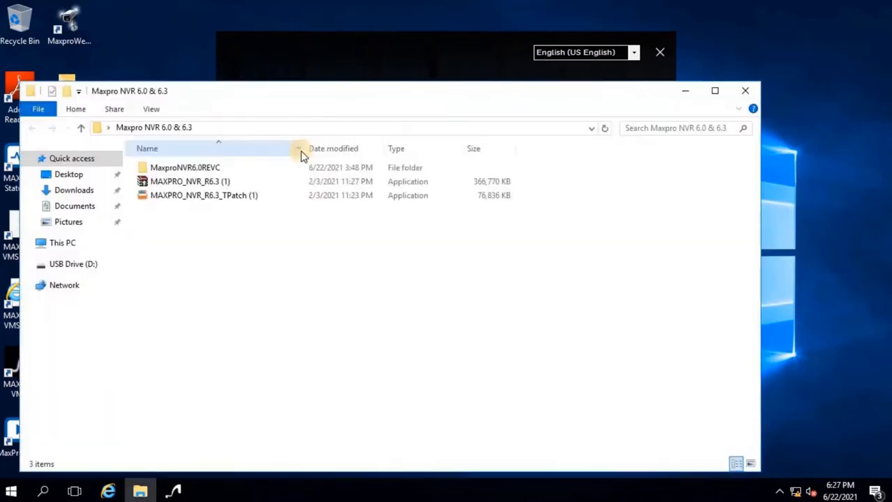
Step: View This PC's Properties to read the Computer name, then close the System window
click(62, 243)
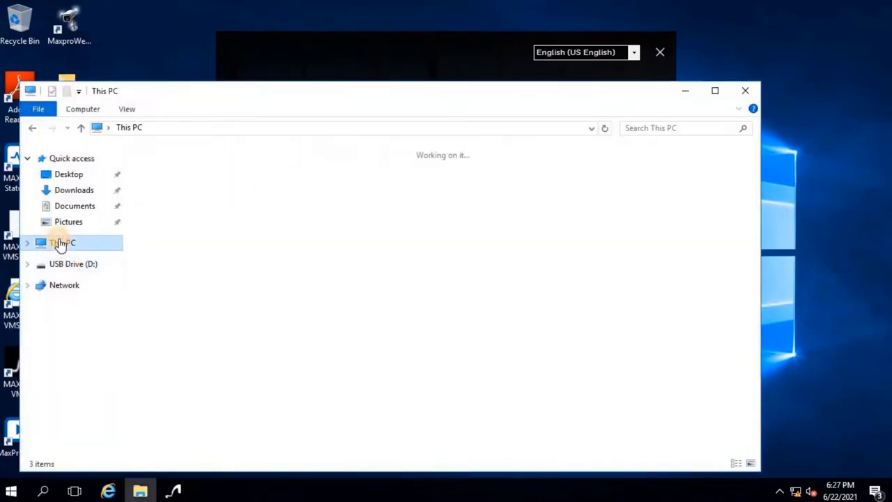
right_click(61, 243)
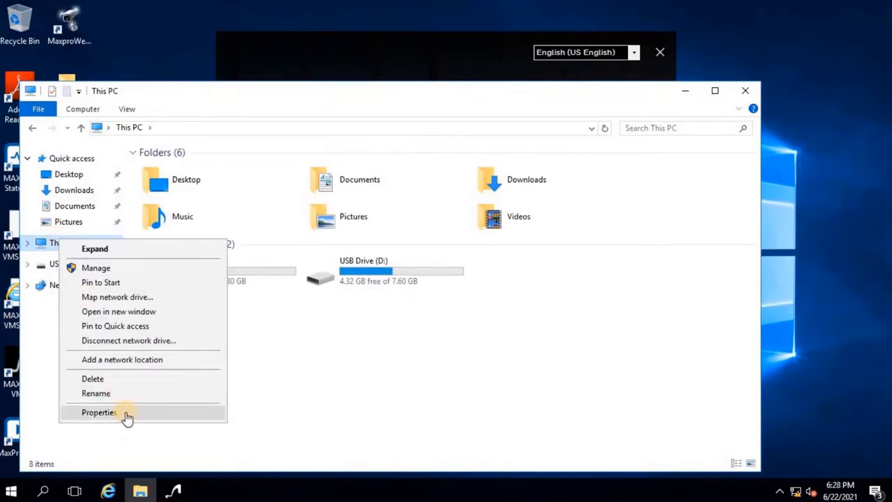
click(98, 412)
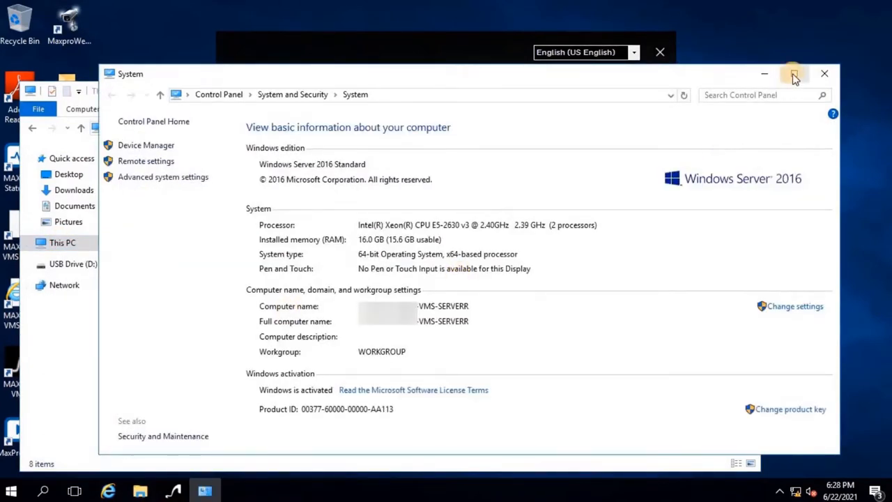
mouse_move(795, 72)
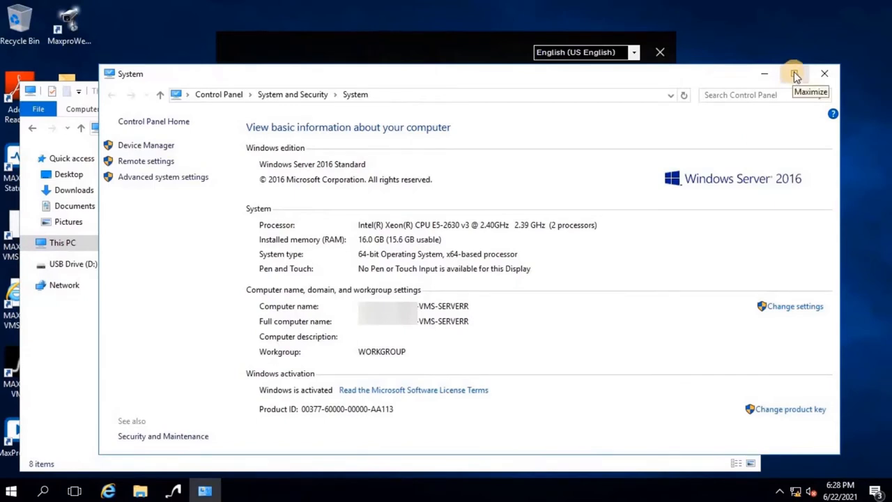
mouse_move(826, 73)
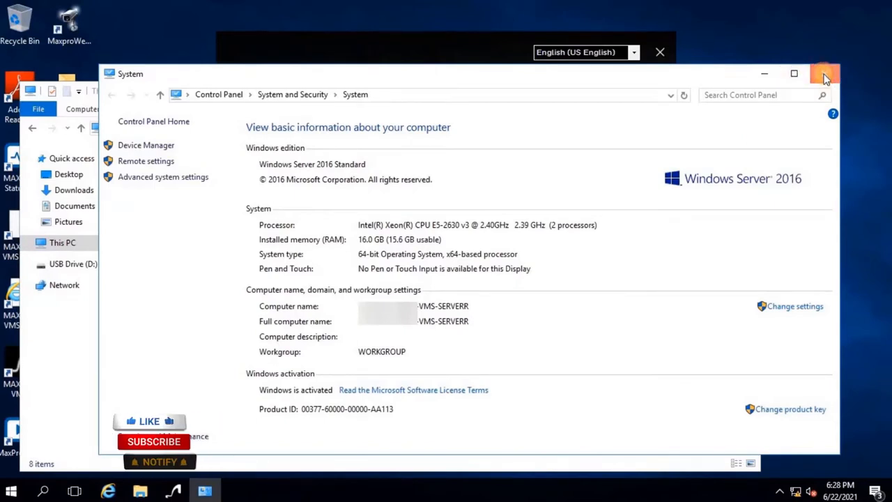
click(826, 75)
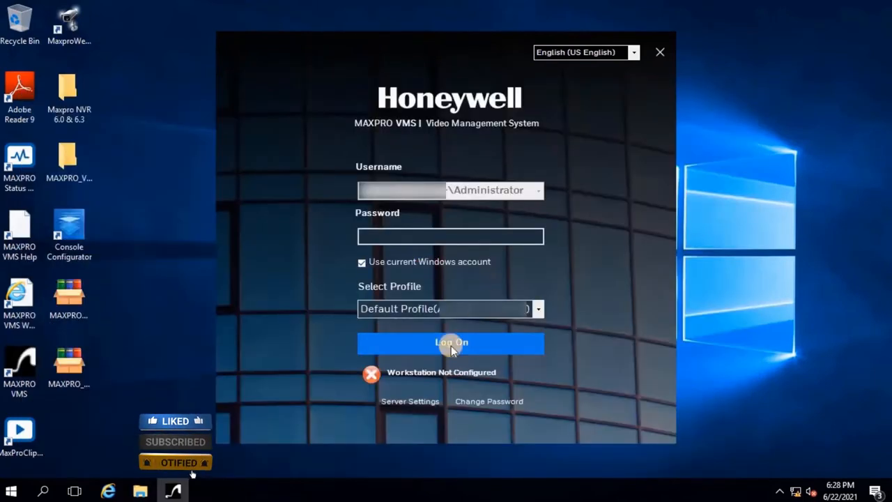
Step: In Server Settings, set the Default Profile server to 192.168.100.50 and confirm
click(410, 402)
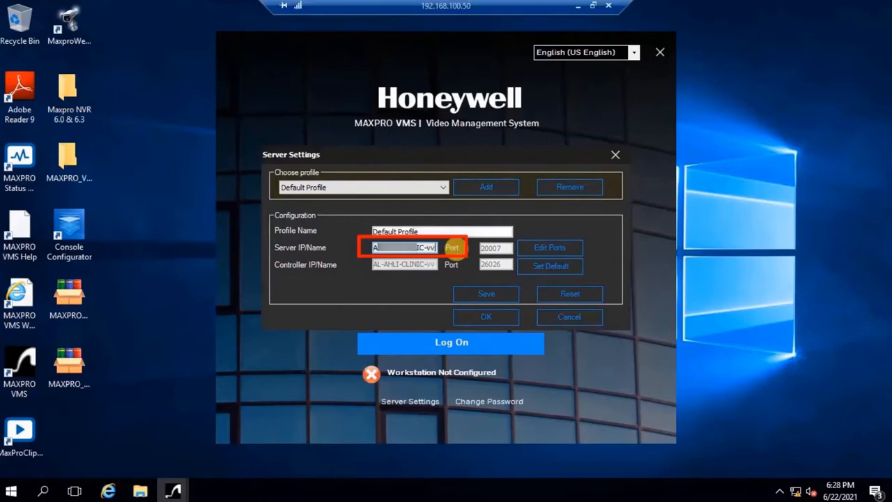
text(192.168.100.)
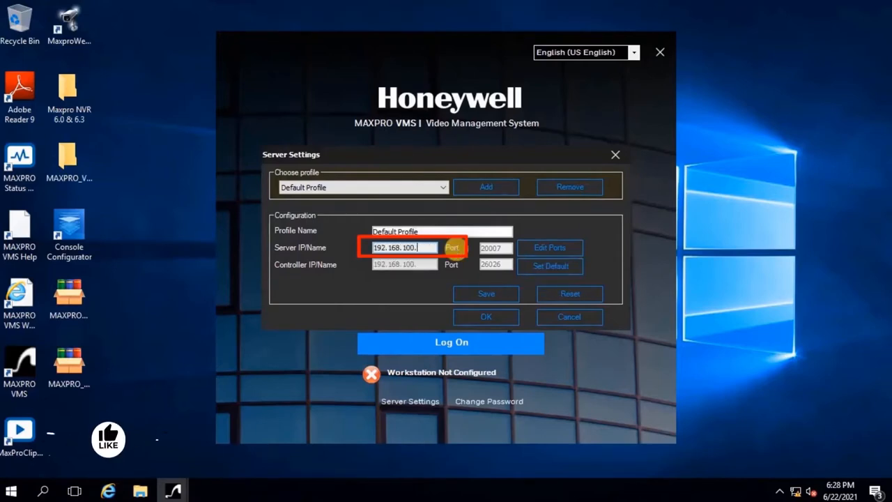
click(486, 293)
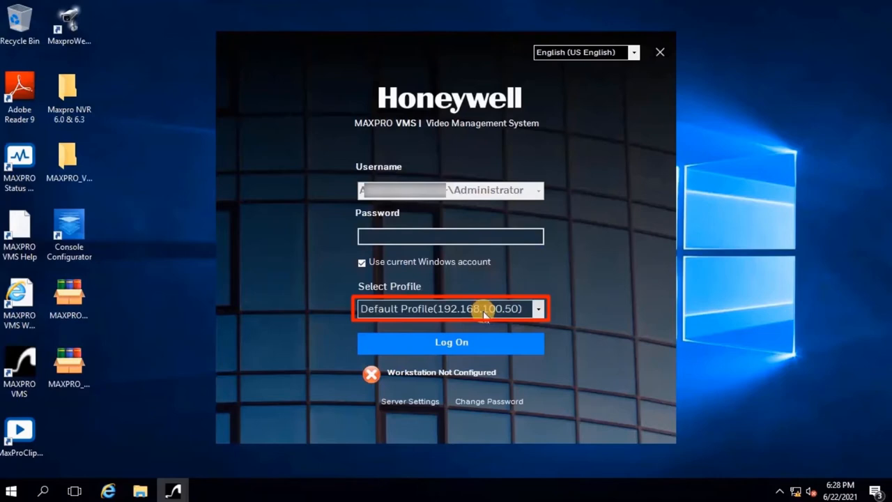
mouse_move(514, 289)
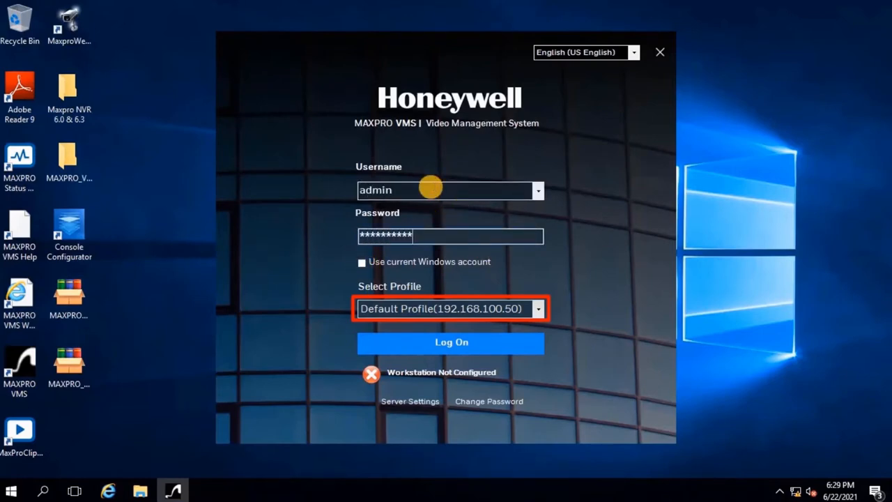
Step: Log on as admin, receive Authentication failed, and close the login window
click(450, 343)
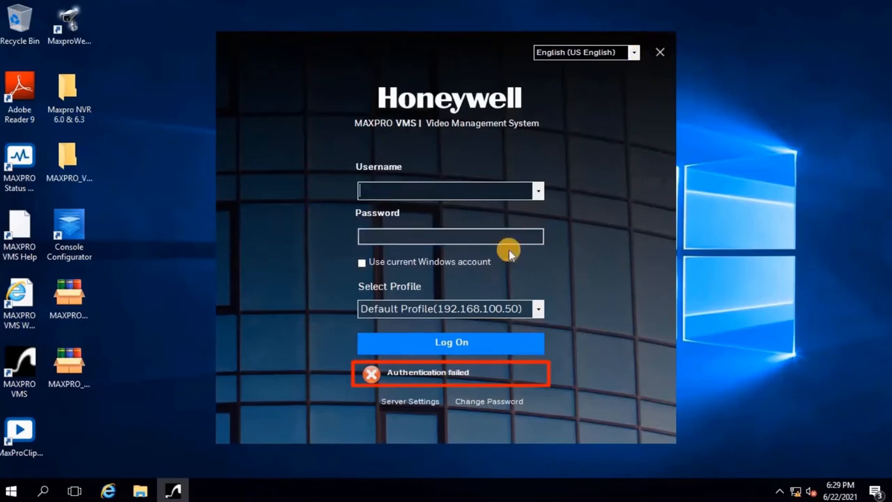
click(363, 262)
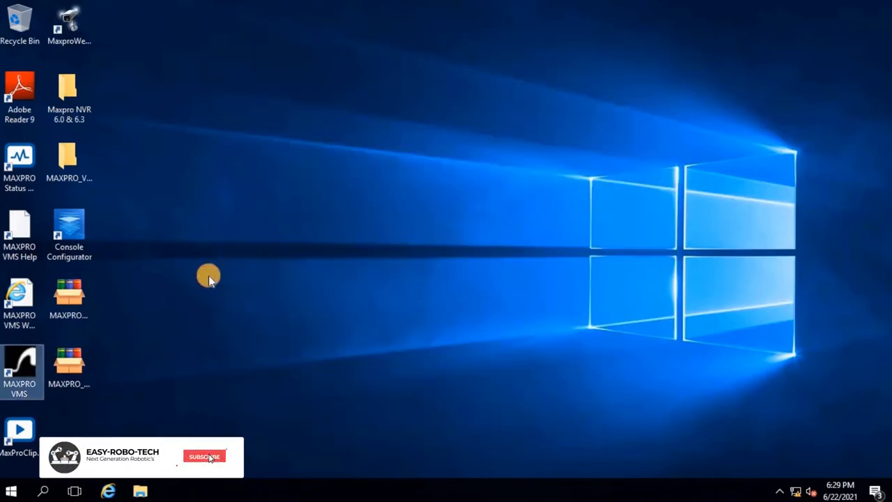
Step: Run SSMS-Setup in the Remote Desktop session to install SQL Server Management Studio 18.9.1
click(204, 456)
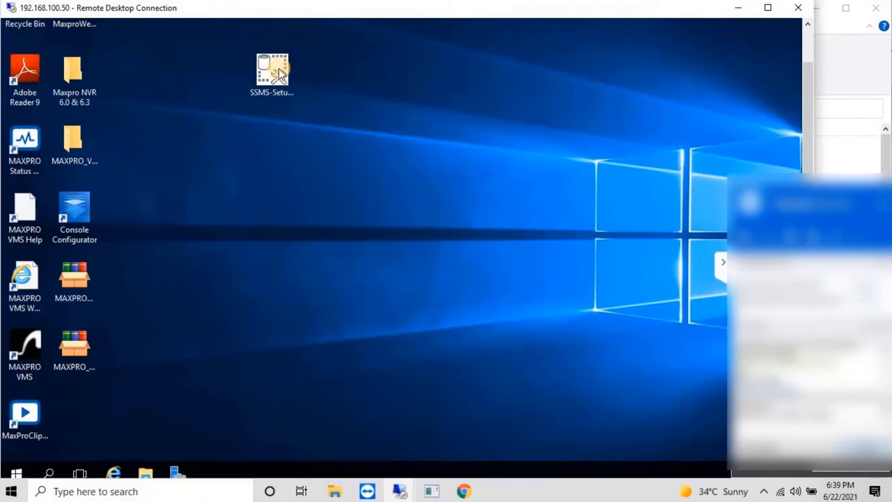
click(272, 70)
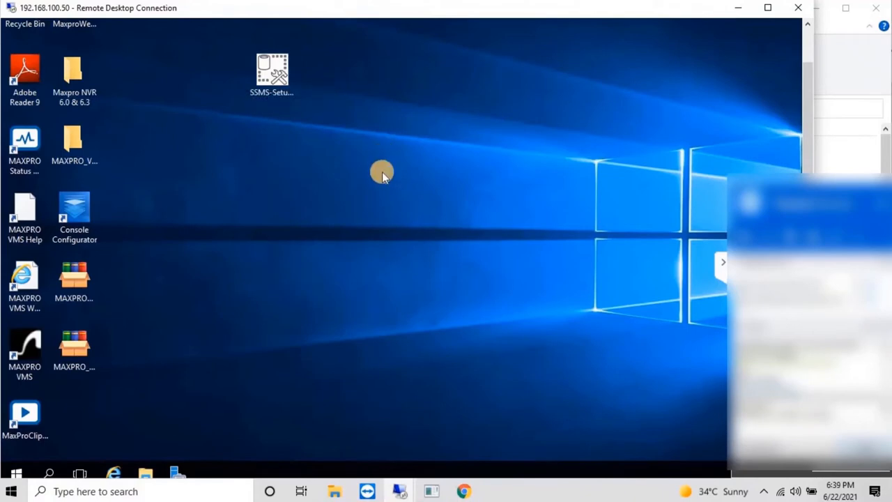
double_click(272, 75)
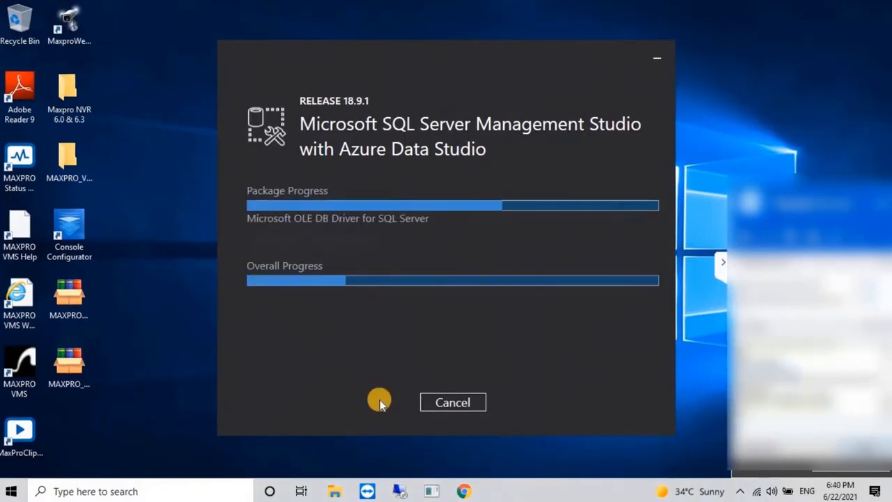
mouse_move(653, 15)
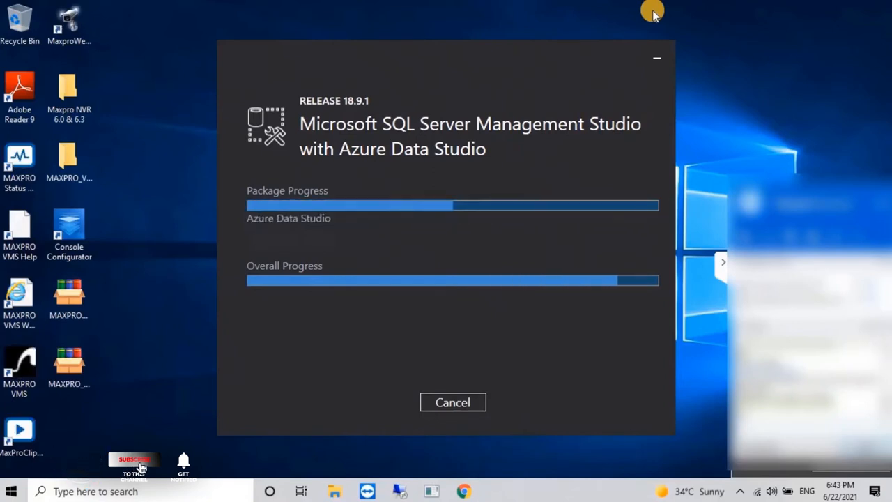
mouse_move(580, 159)
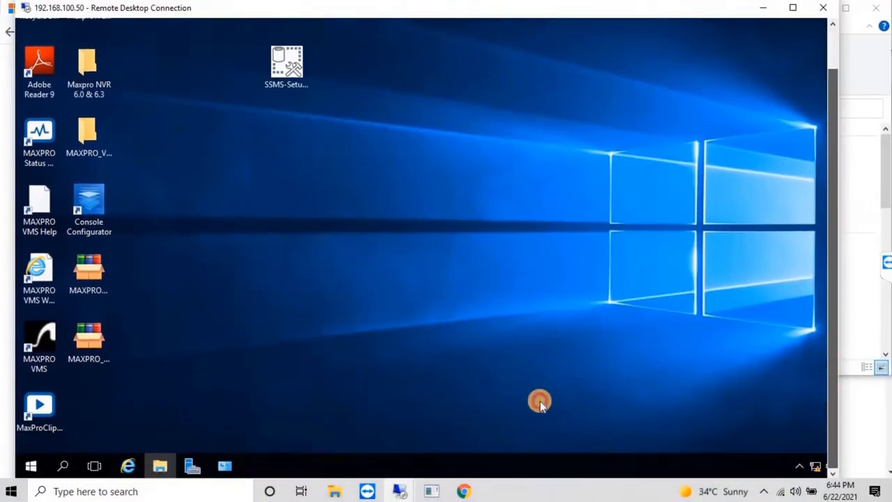
Step: Start Microsoft SQL Server Management Studio from the SQL Server Tools 18 Start menu group
click(31, 466)
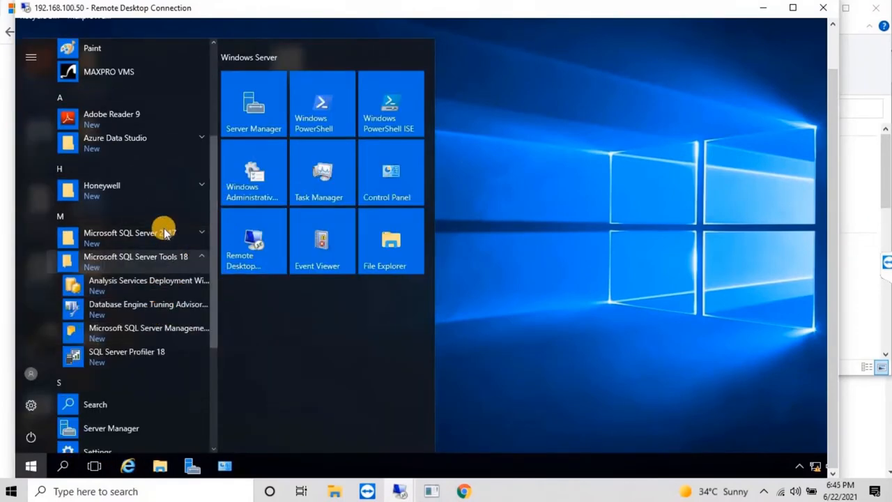
click(128, 232)
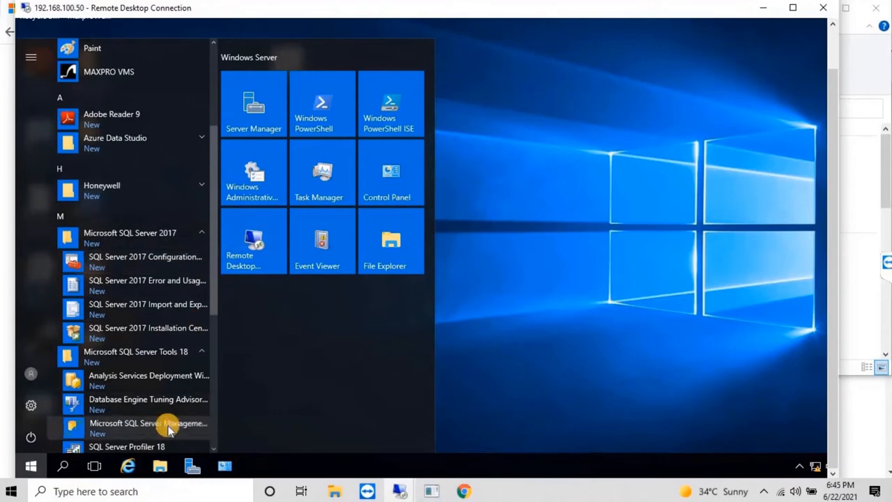
click(148, 424)
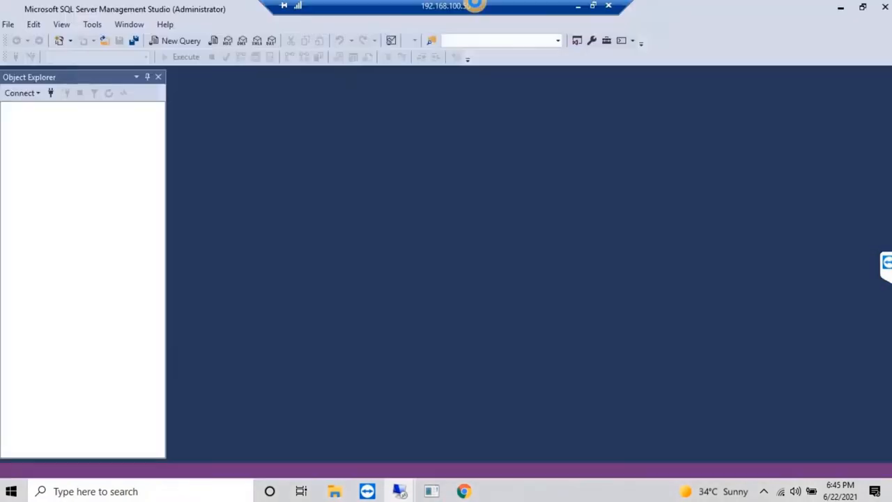
Step: Browse the local Database Engine instances, select SQLEXPRESS, and connect to it
click(23, 92)
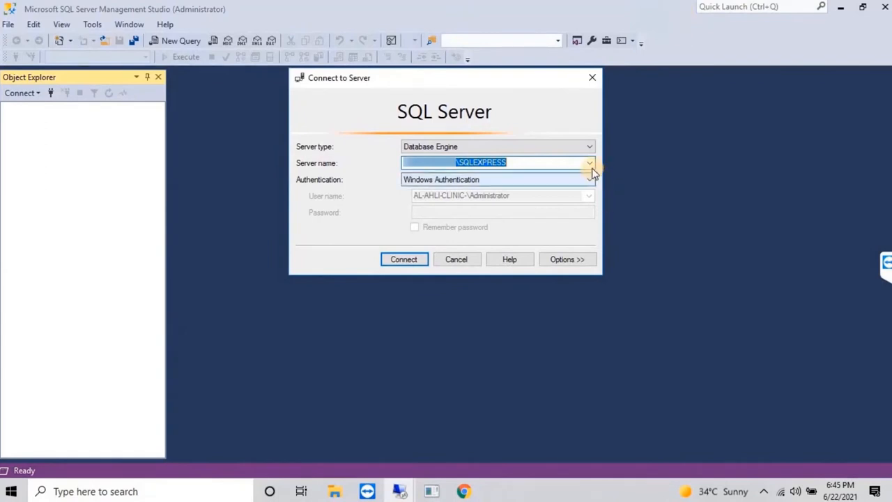
click(590, 162)
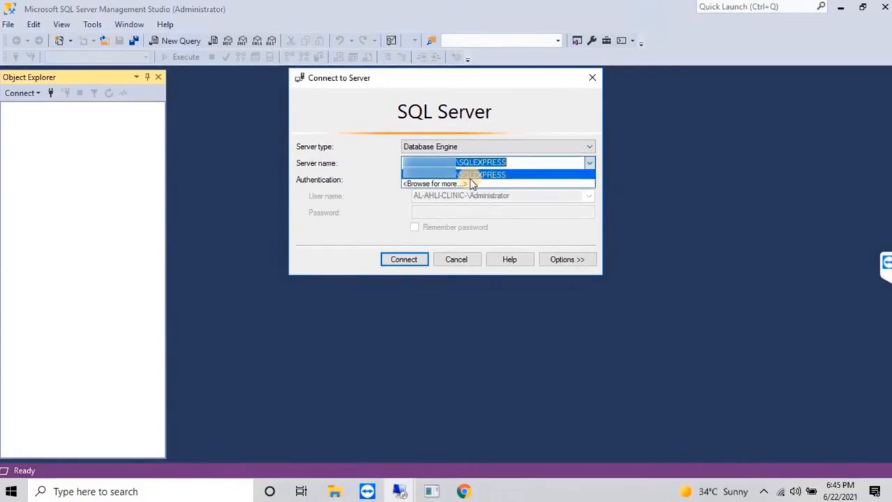
click(431, 184)
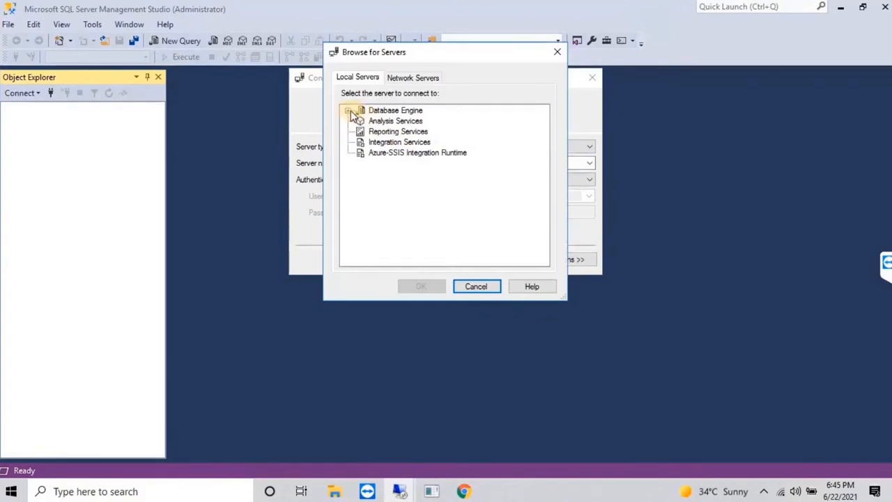
click(348, 110)
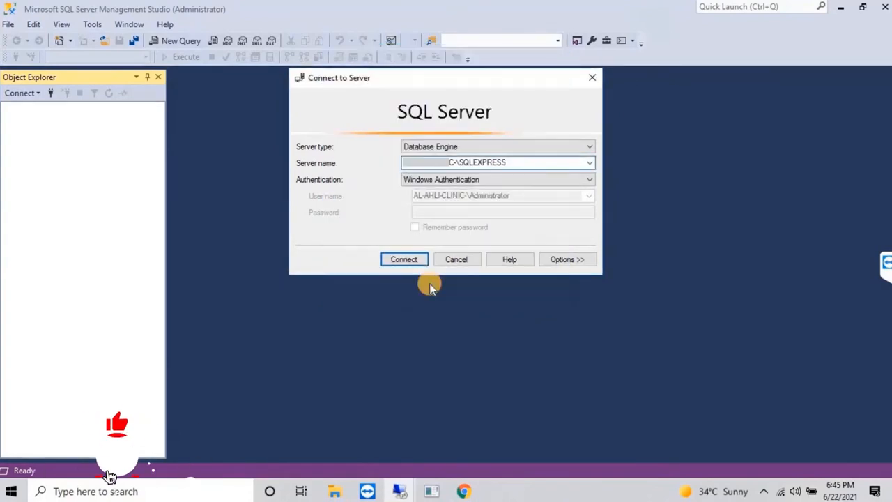
click(495, 162)
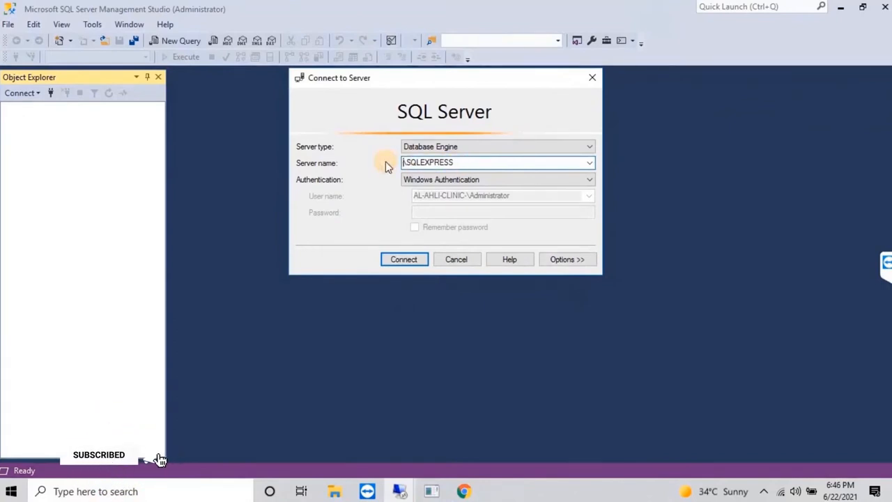
click(404, 259)
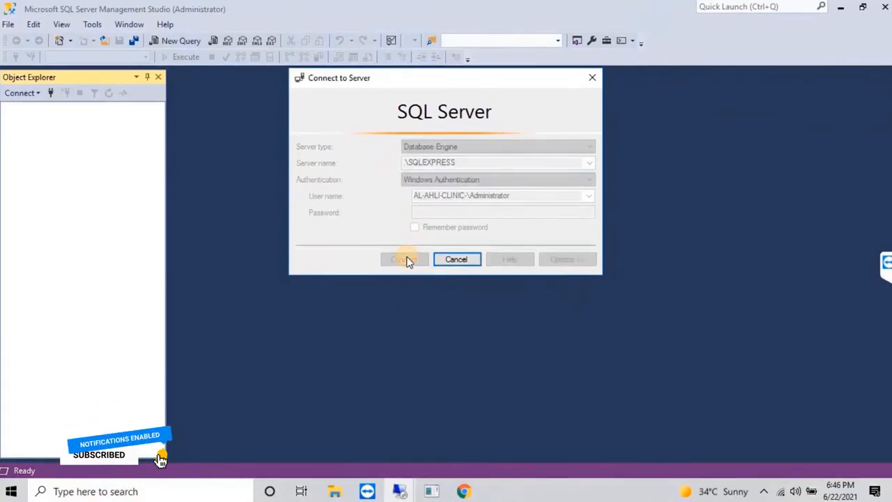
click(404, 258)
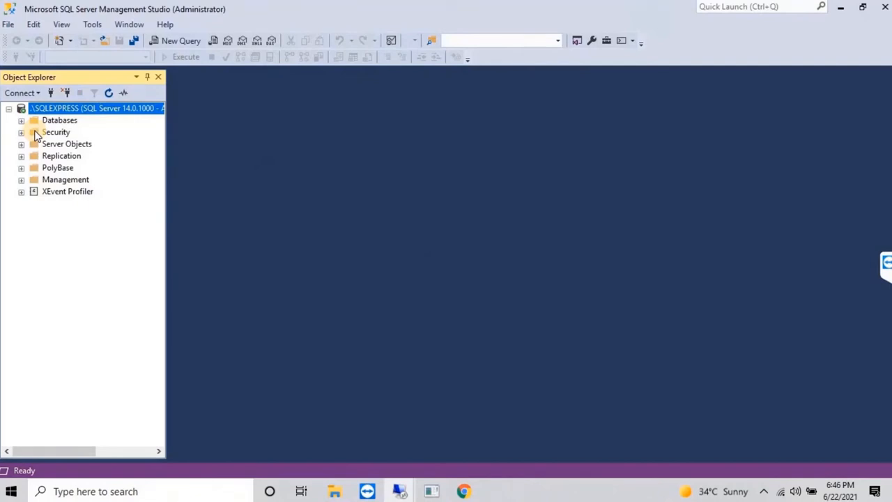
Step: Expand TrinityDatabase tables and open dbo.WorkStations with Edit Top 200 Rows
click(22, 120)
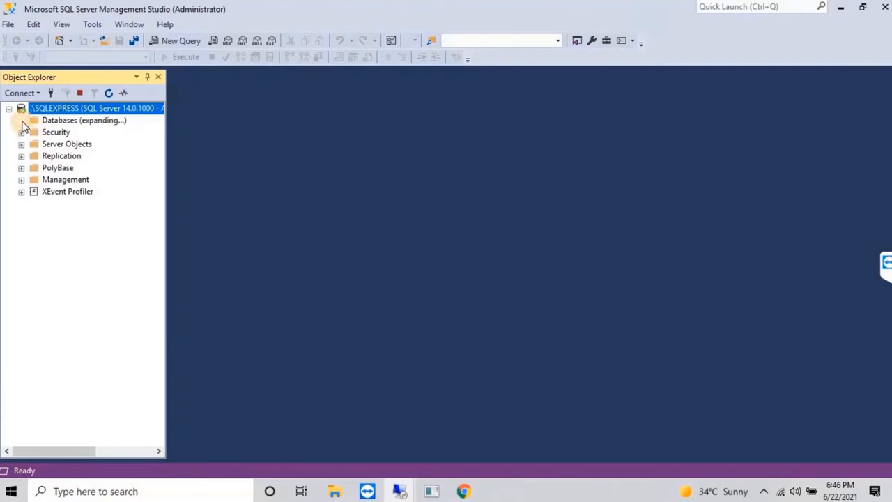
click(23, 120)
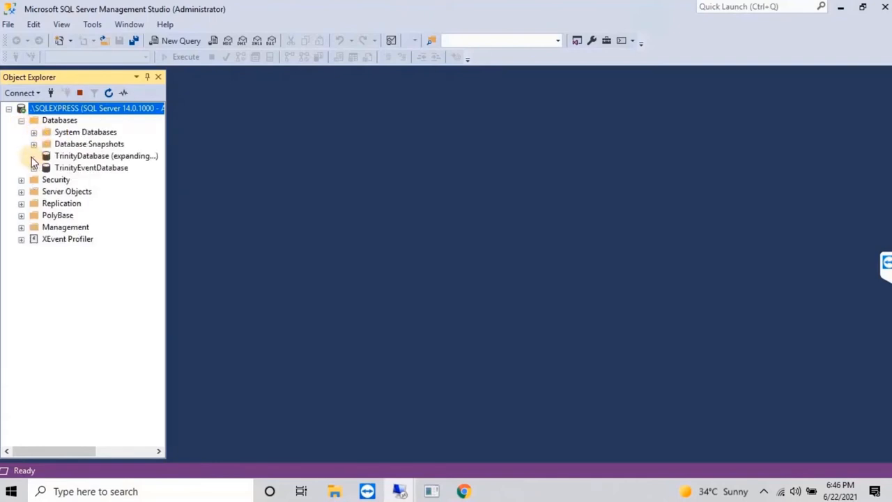
click(33, 156)
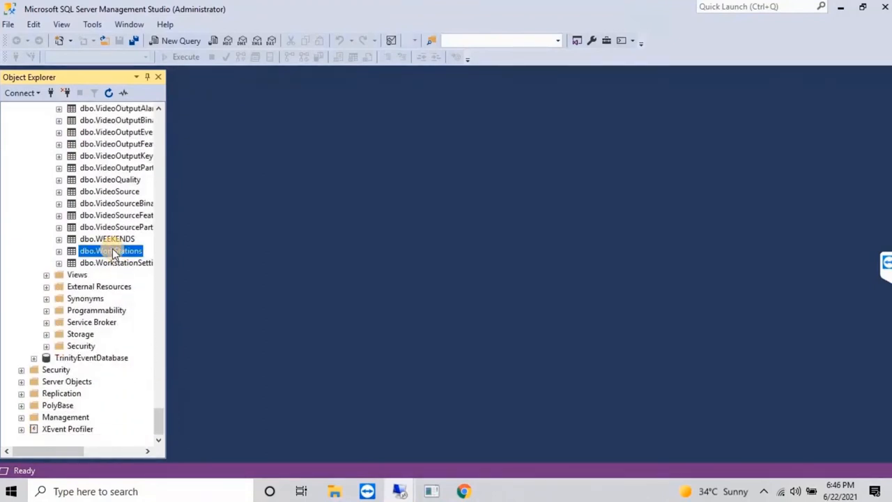
right_click(112, 251)
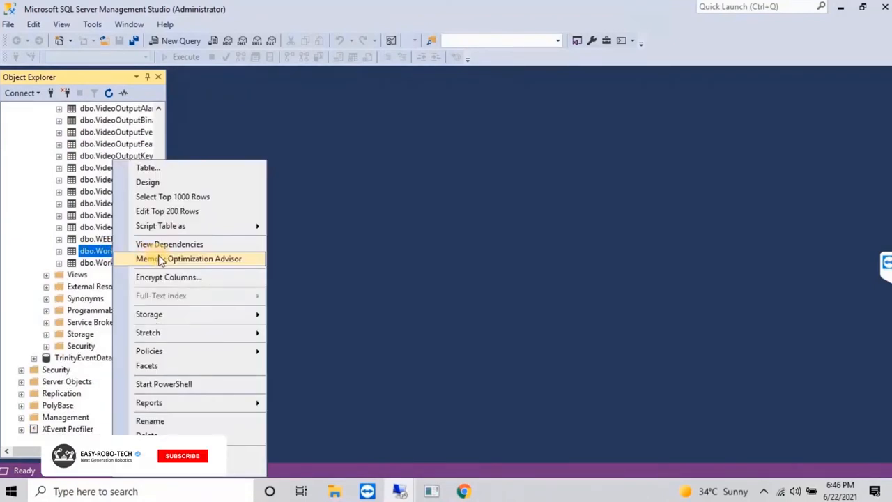
click(214, 209)
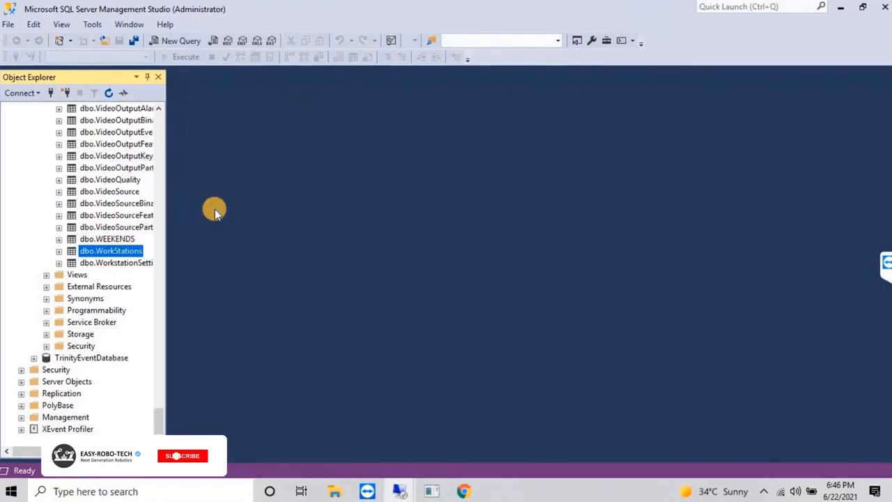
double_click(110, 251)
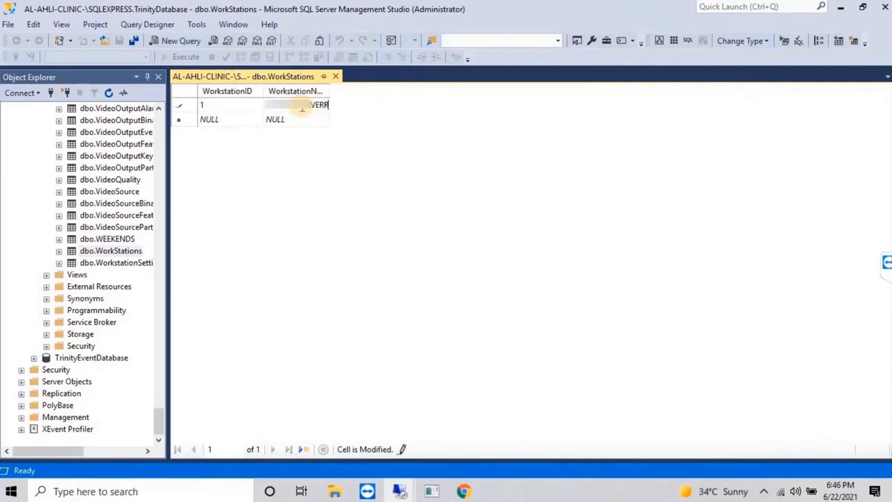
Step: Commit the corrected WorkstationName in row 1 by moving to another row
click(203, 104)
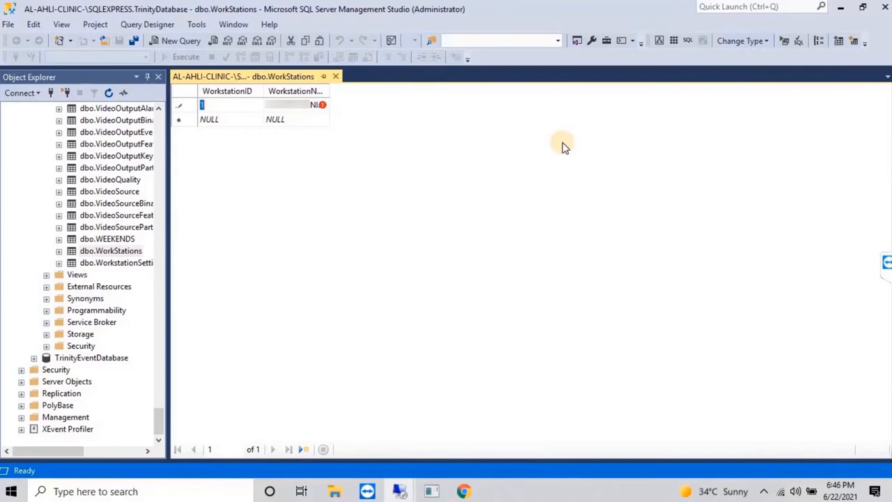
mouse_move(299, 109)
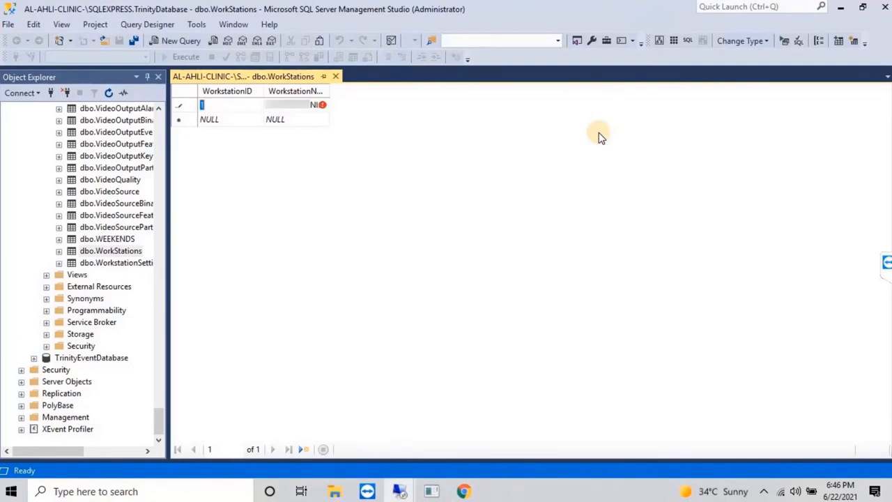
mouse_move(282, 114)
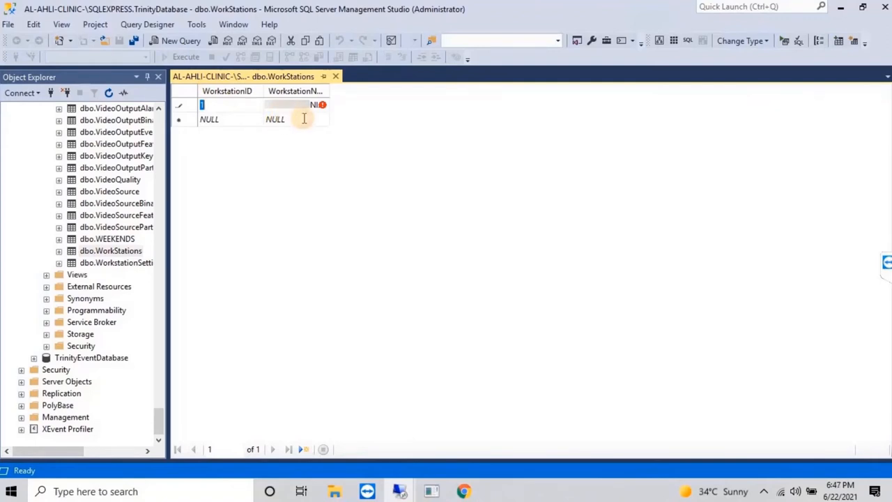
click(335, 76)
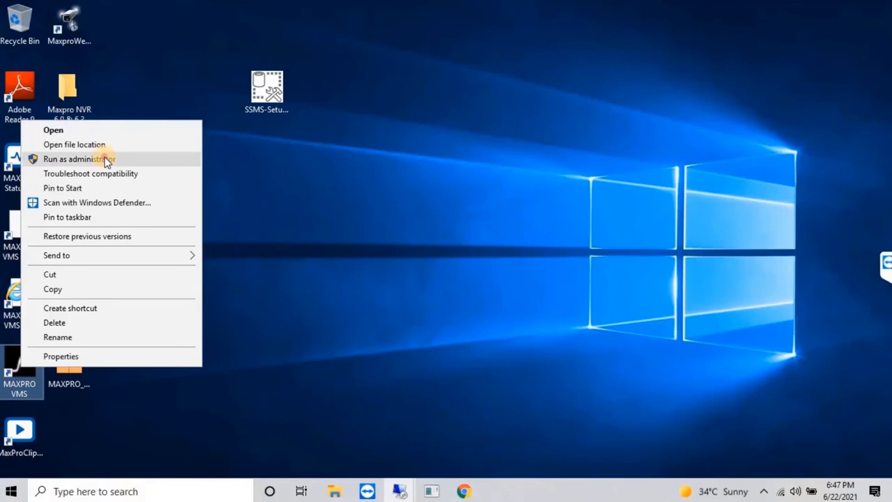
Step: Run MAXPRO VMS as administrator and log in to the empty 3x3 Viewer grid
click(78, 159)
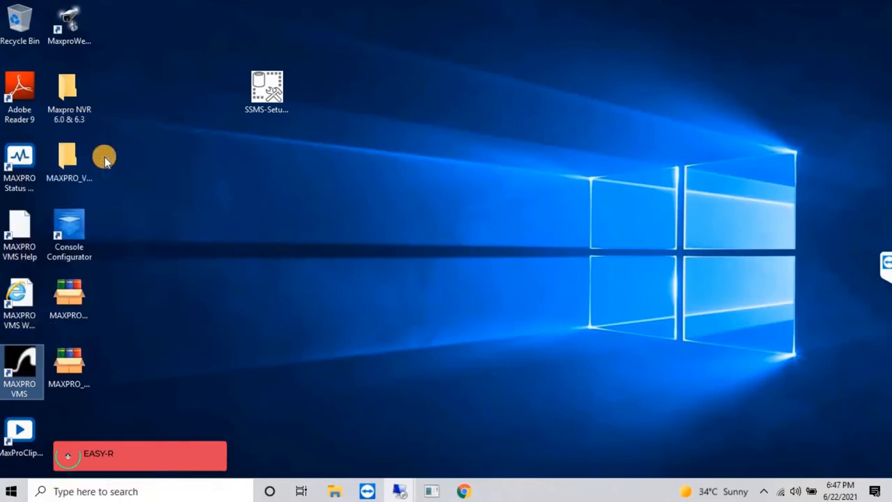
double_click(19, 366)
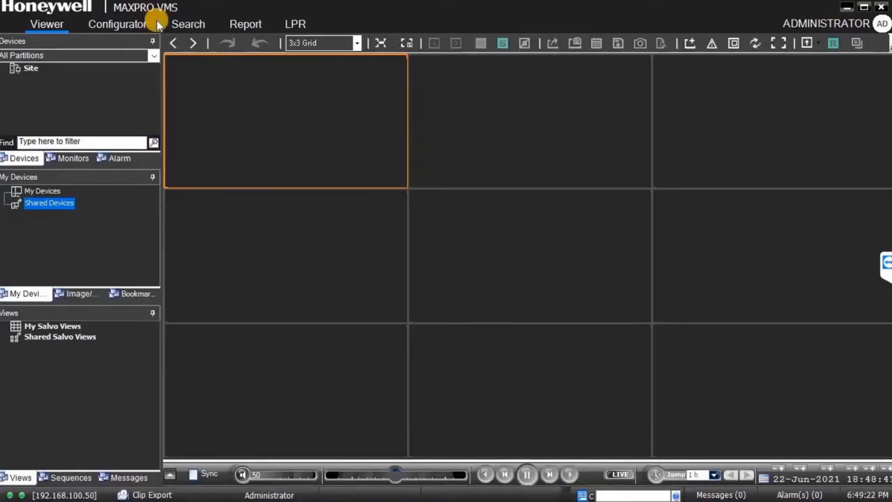
mouse_move(122, 24)
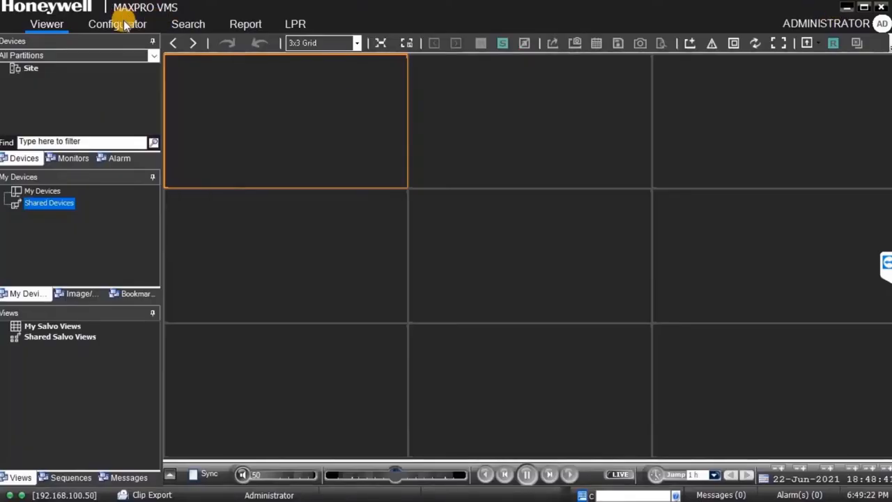